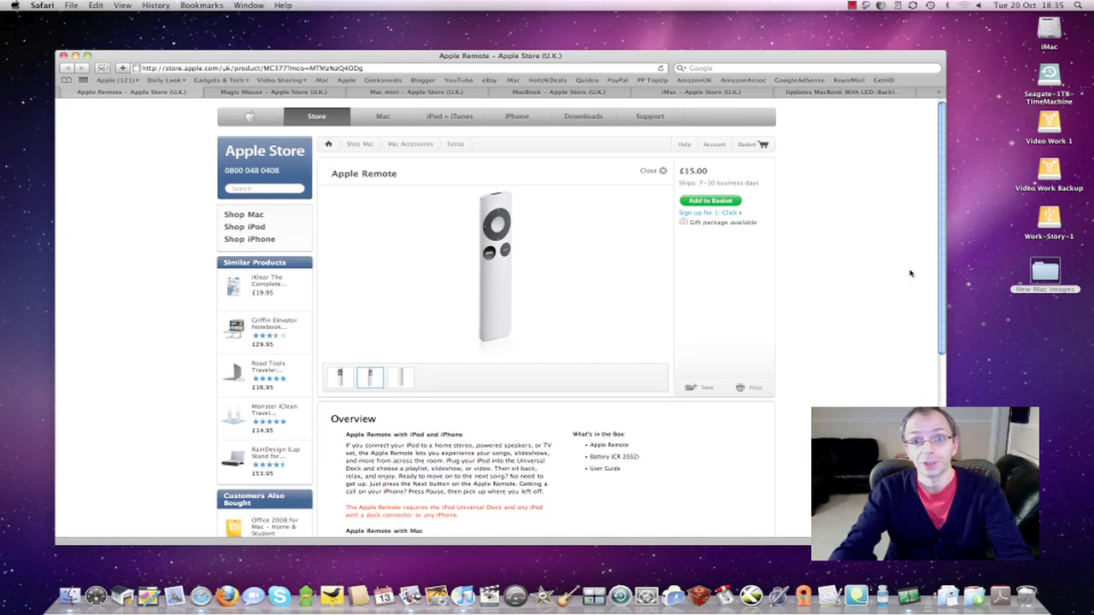
mouse_move(867, 287)
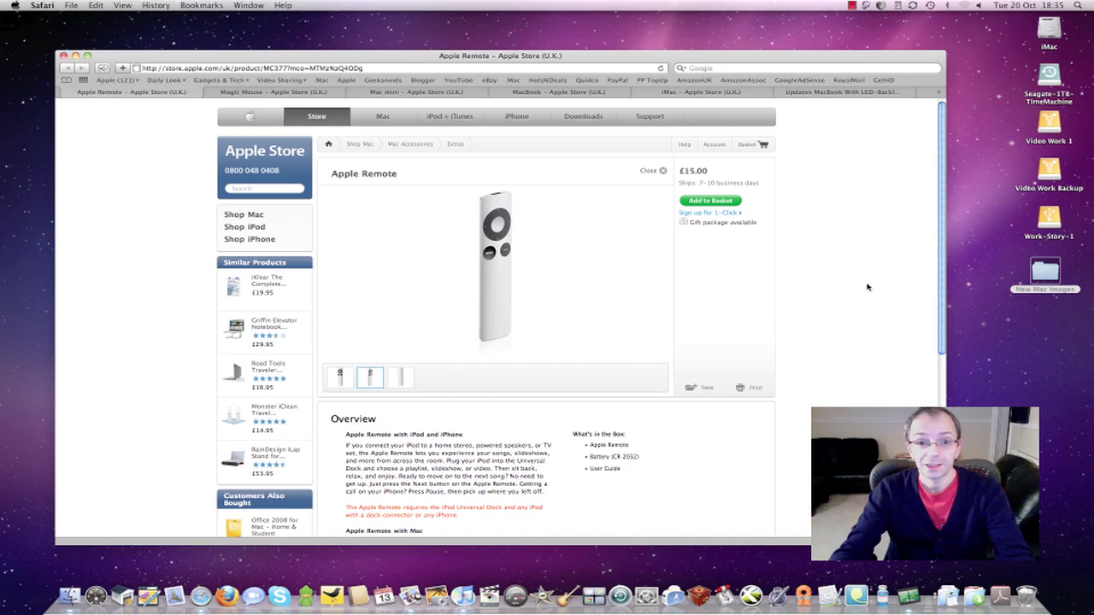
Step: Enlarge an alternate thumbnail view of the Apple Remote and scroll down its product page
click(400, 377)
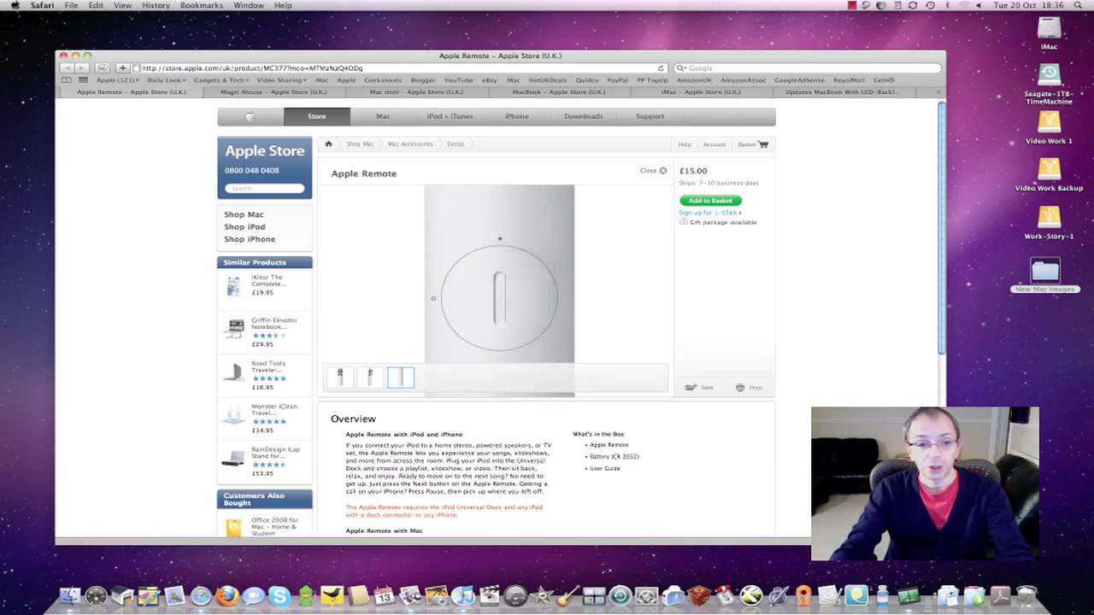
scroll(down, 3)
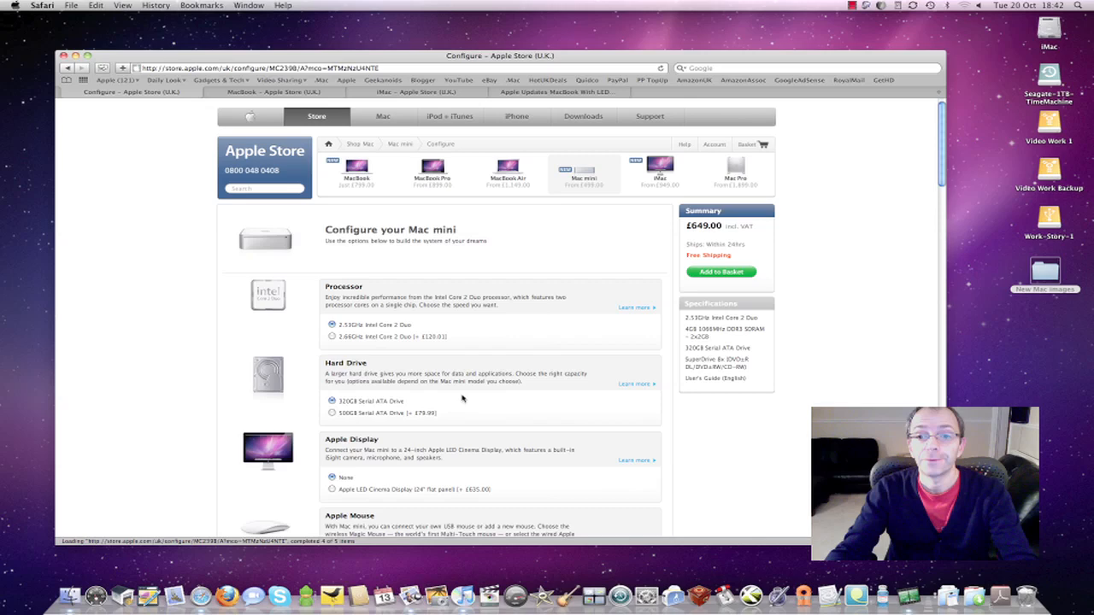
click(401, 144)
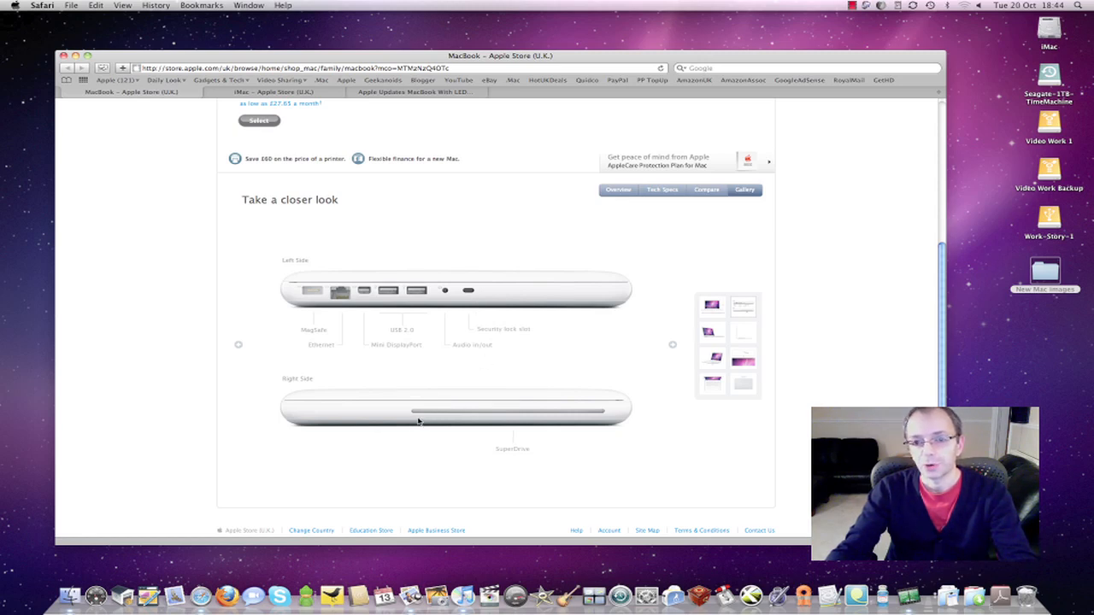
mouse_move(338, 281)
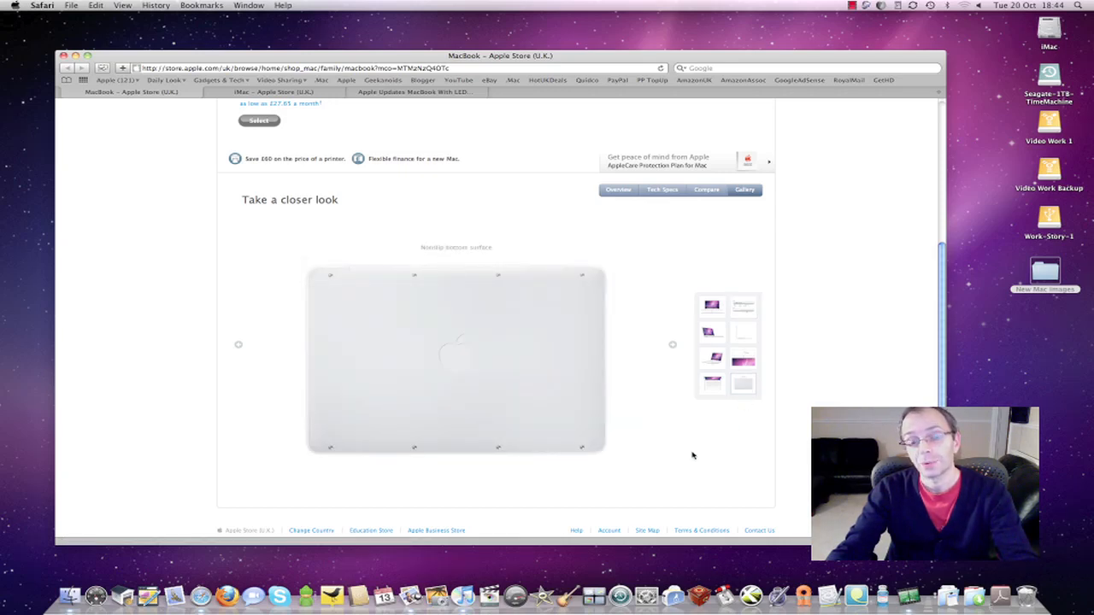
mouse_move(732, 457)
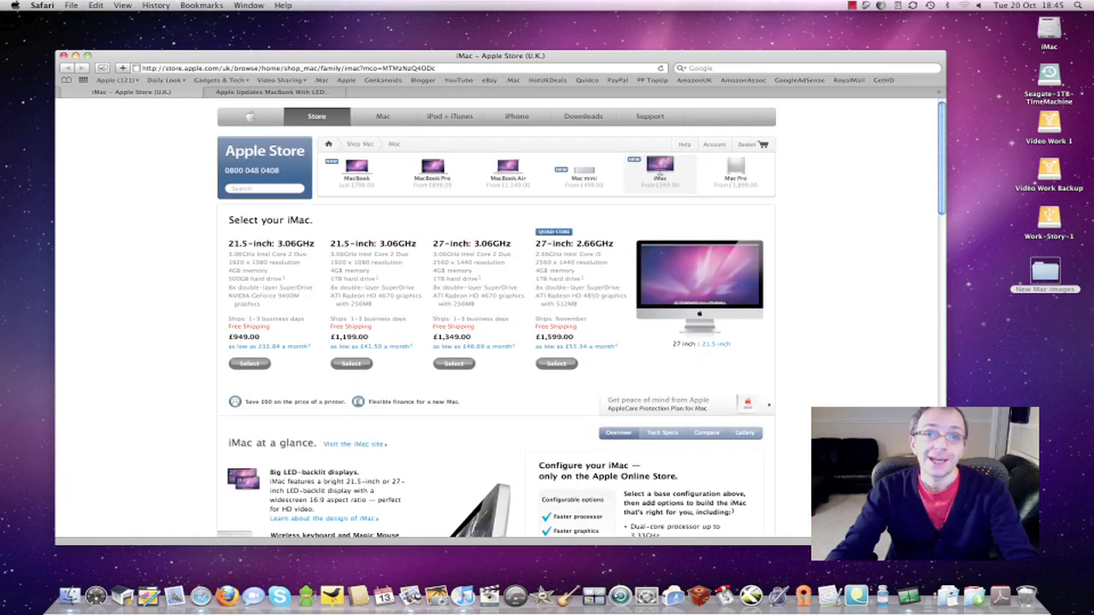
mouse_move(858, 404)
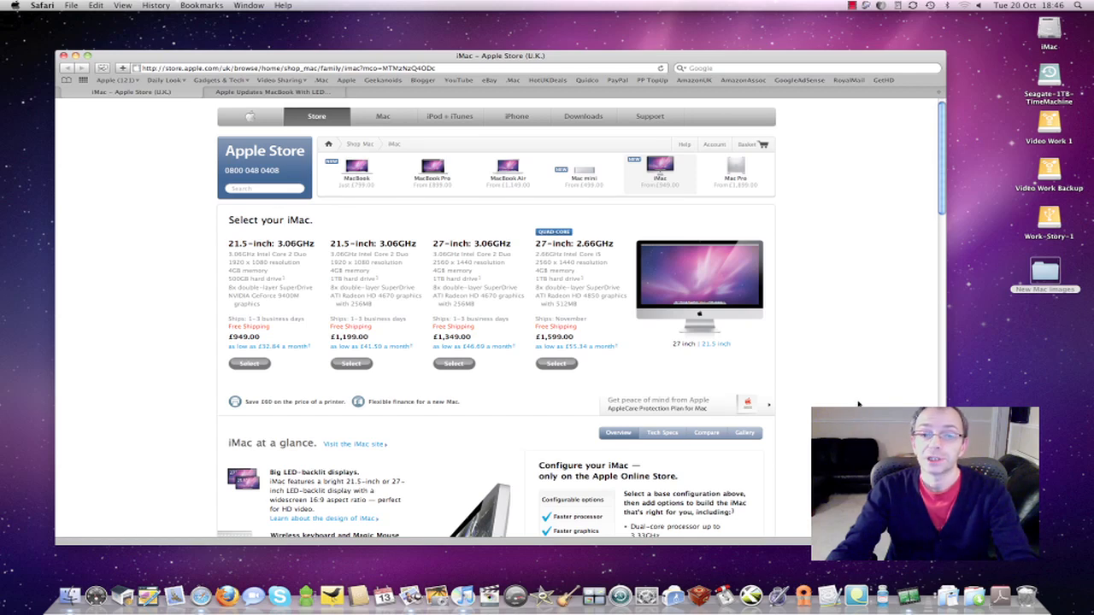
mouse_move(886, 383)
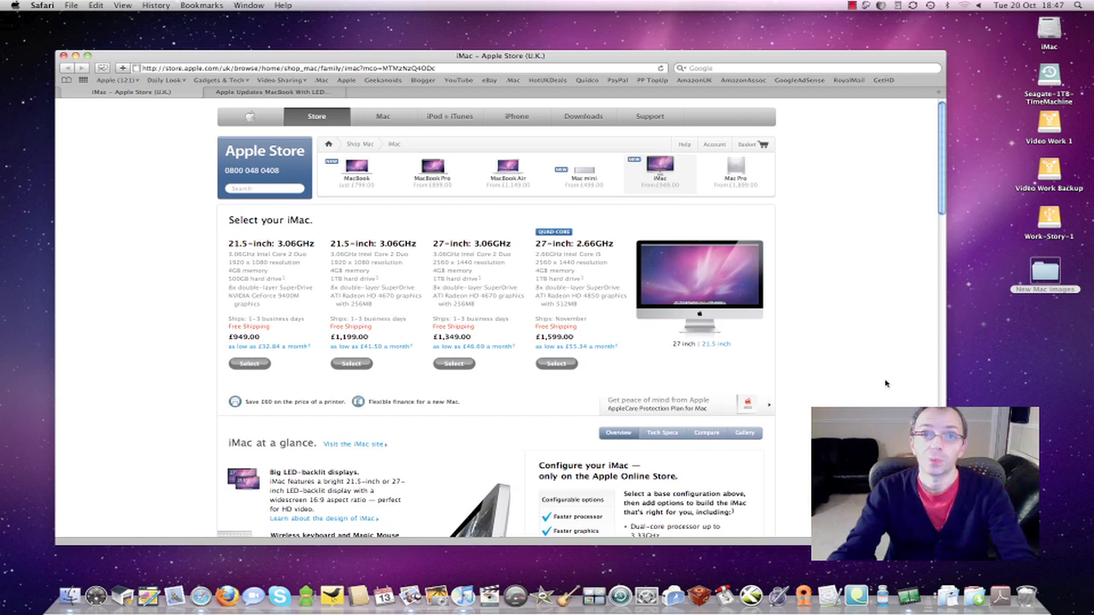
mouse_move(887, 386)
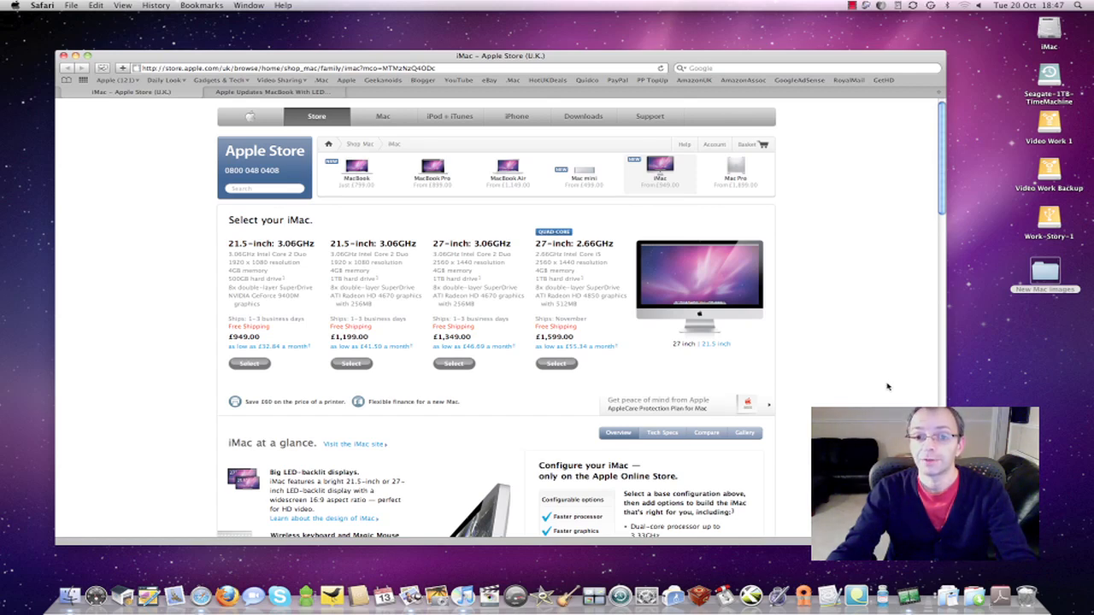
mouse_move(884, 217)
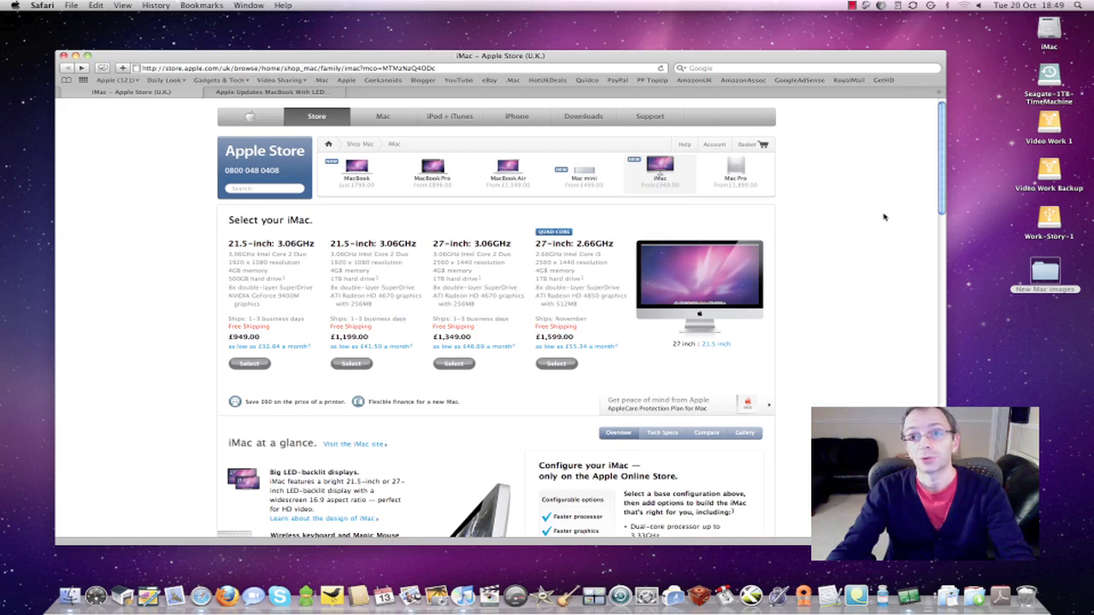